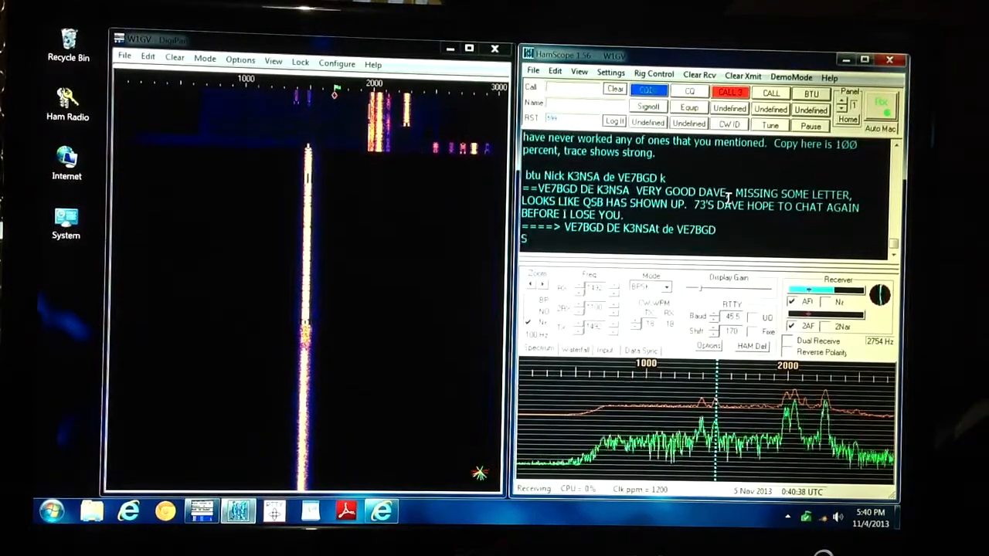
Launch MMTTY from the taskbar shortcut alongside the running HamScope session
left_click(668, 286)
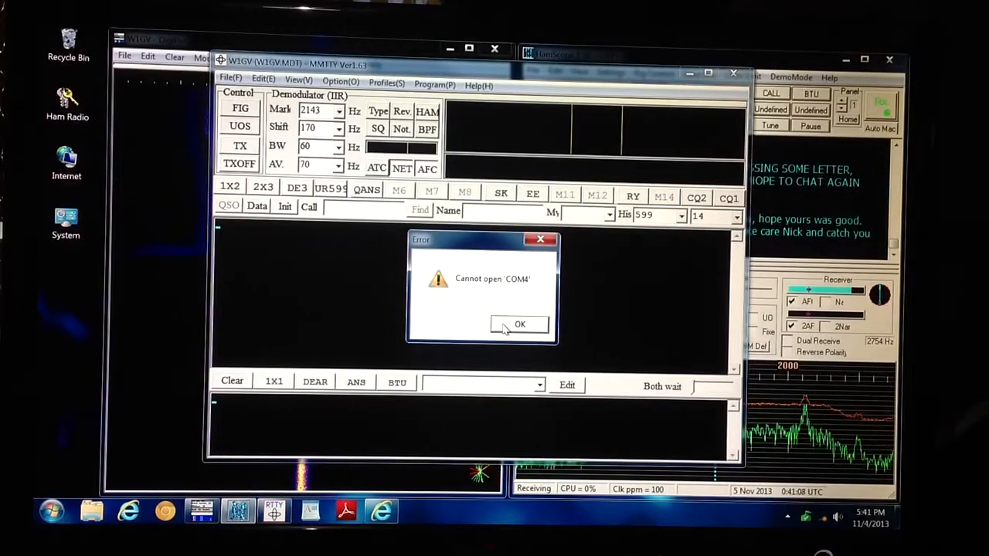
Dismiss the 'Cannot open COM4' error to reveal MMTTY's empty RTTY receive window
left_click(520, 324)
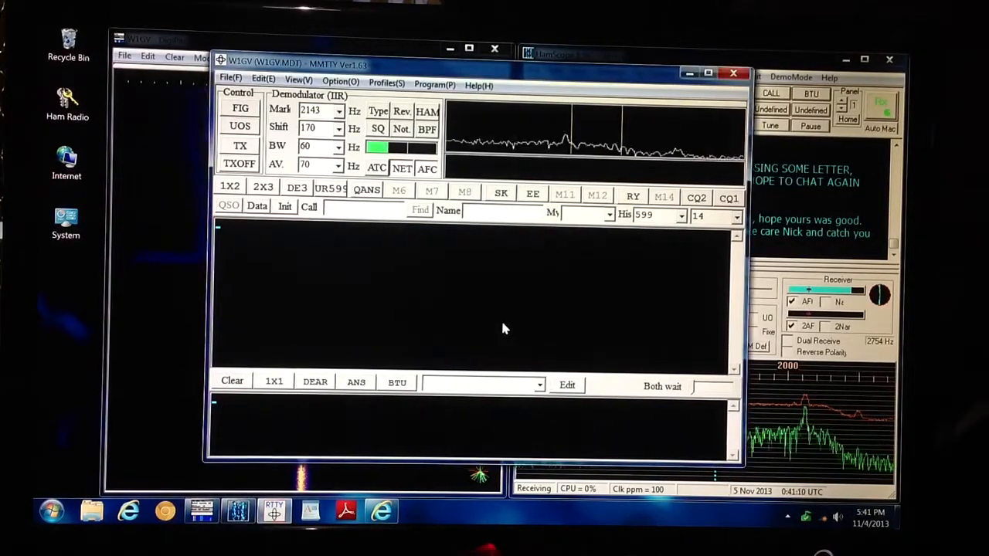